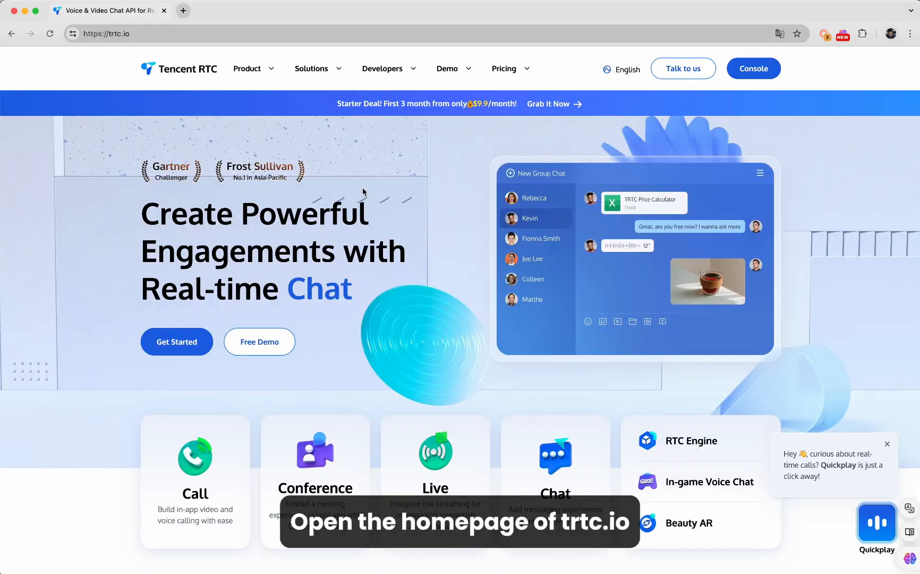
pyautogui.moveTo(383, 68)
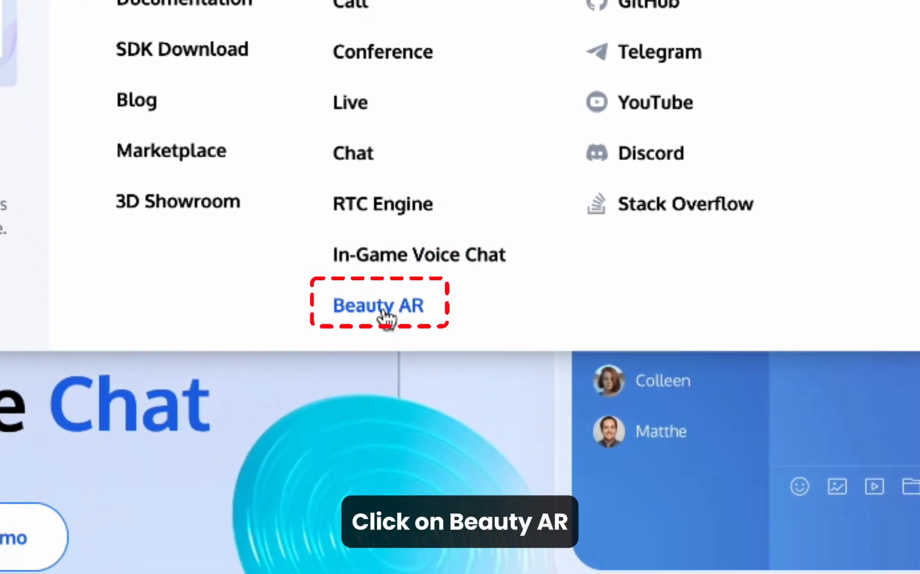
# Step: Navigate from the Developers menu to the Beauty AR documentation overview
pyautogui.click(379, 305)
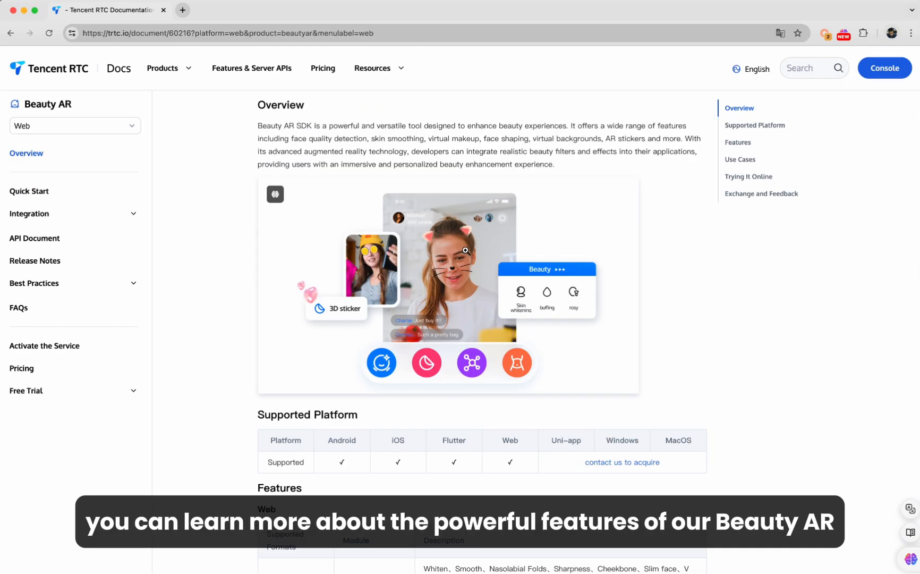
# Step: Reach the Quick Start guide and follow its 'Applying for a trial license' link to the console
pyautogui.scroll(-3)
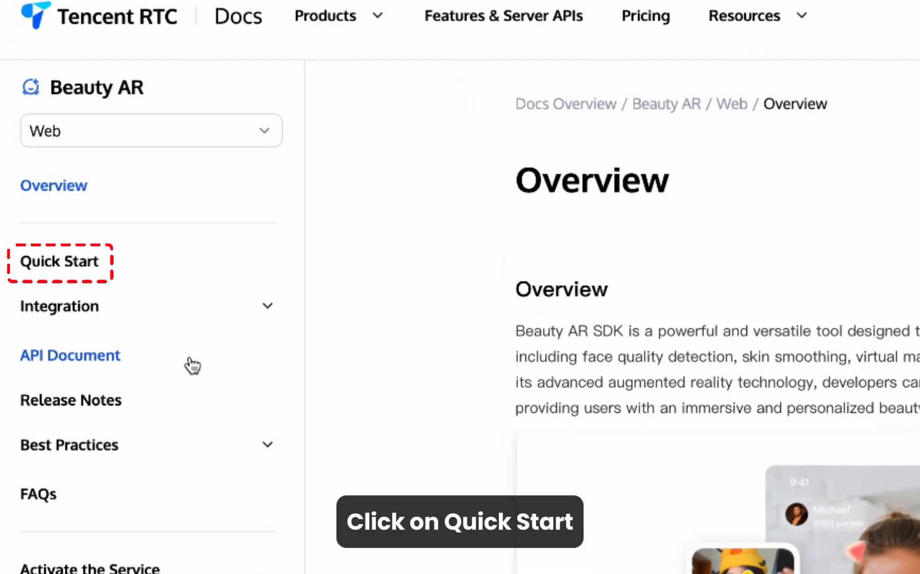
pyautogui.click(60, 262)
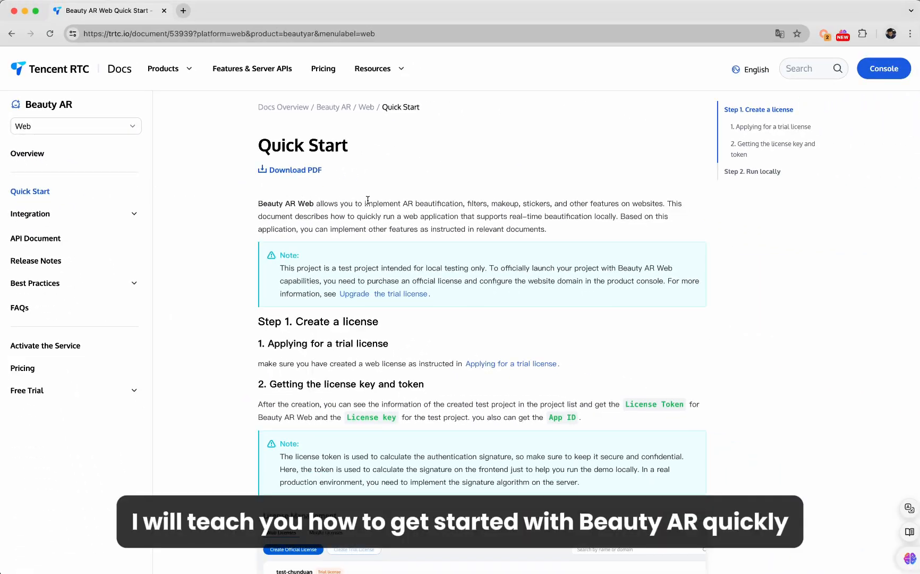
pyautogui.moveTo(384, 294)
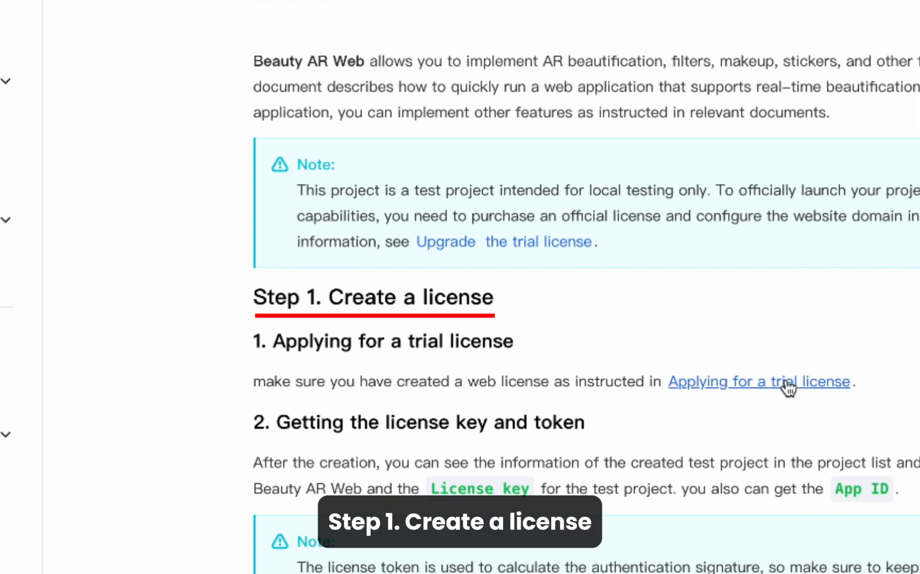
pyautogui.click(759, 382)
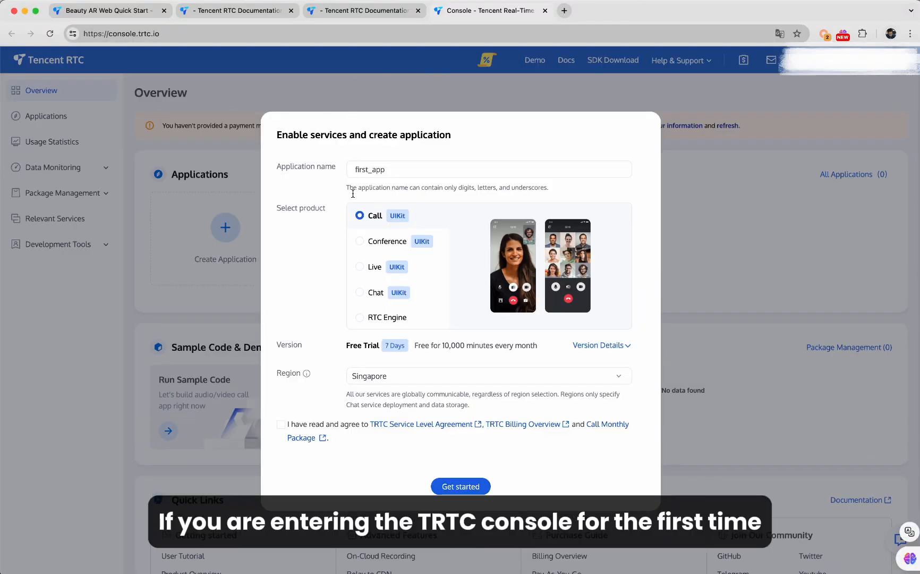
# Step: Enable the RTC Engine free trial and create the first_app application
pyautogui.click(359, 318)
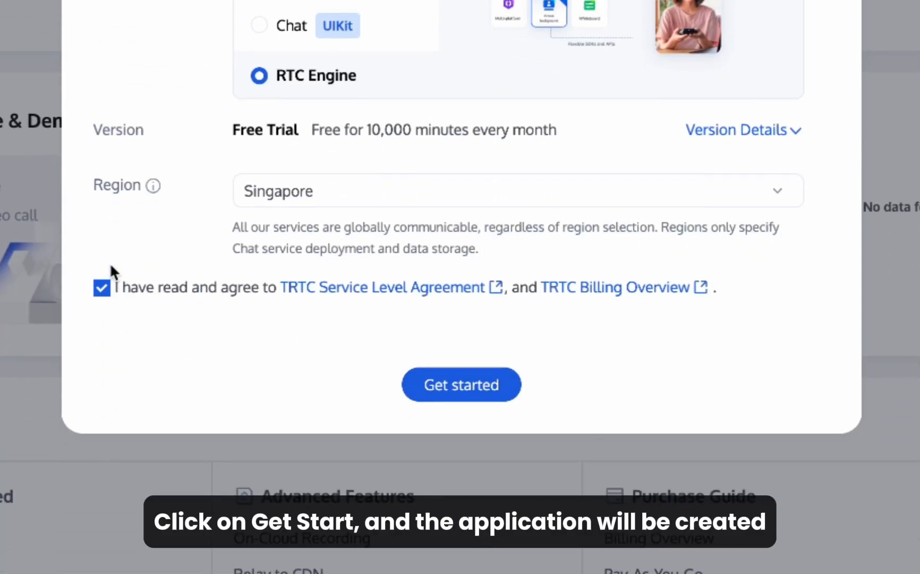
pyautogui.click(462, 385)
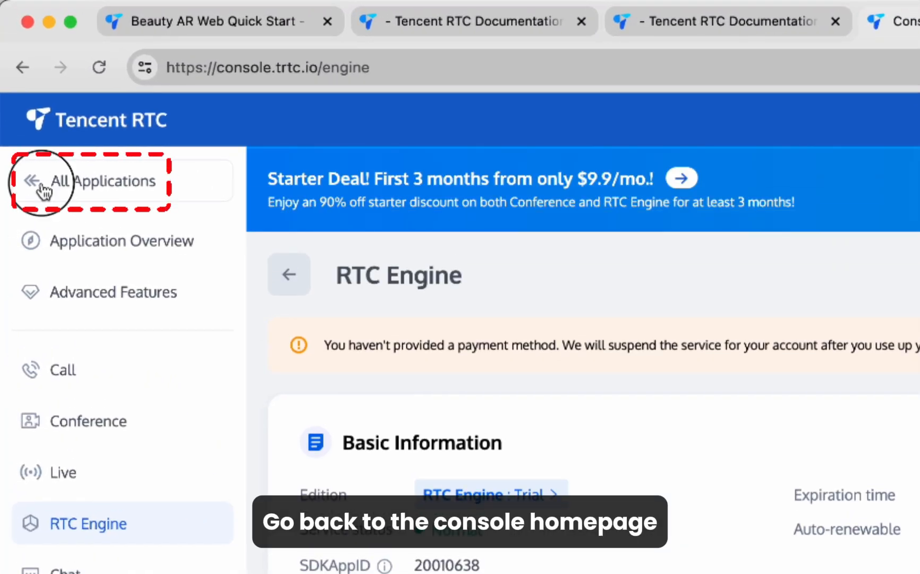
# Step: Reach the Beauty AR Get Started form via All Applications and Relevant Services
pyautogui.click(41, 180)
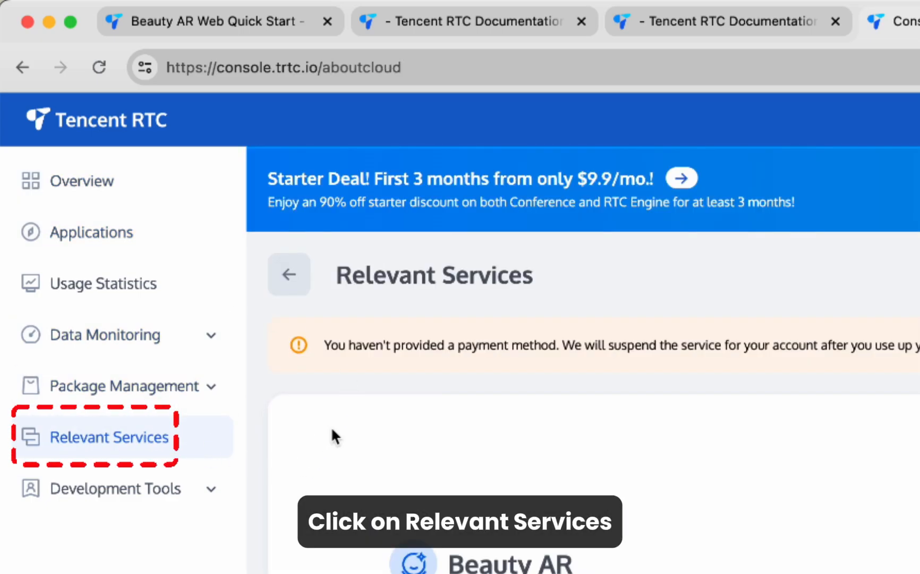
pyautogui.click(109, 437)
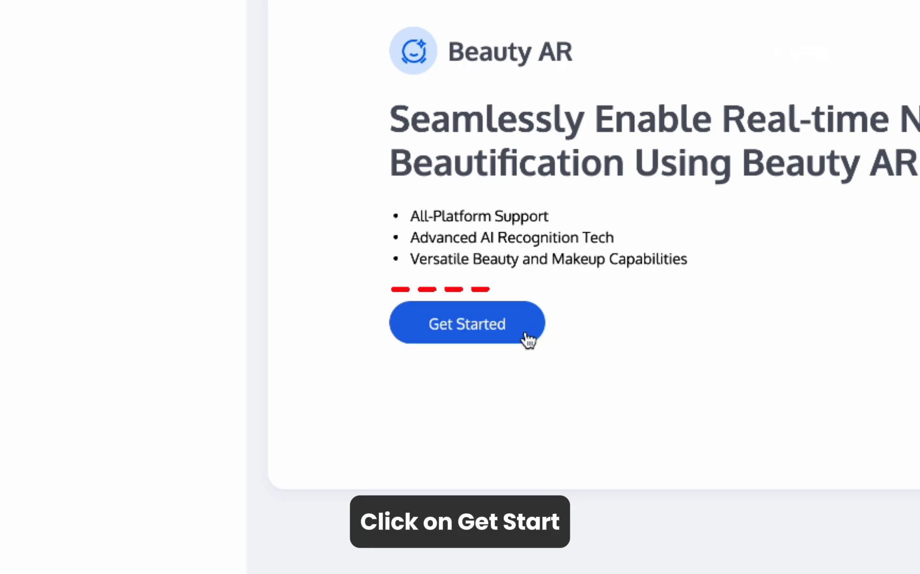
pyautogui.click(467, 324)
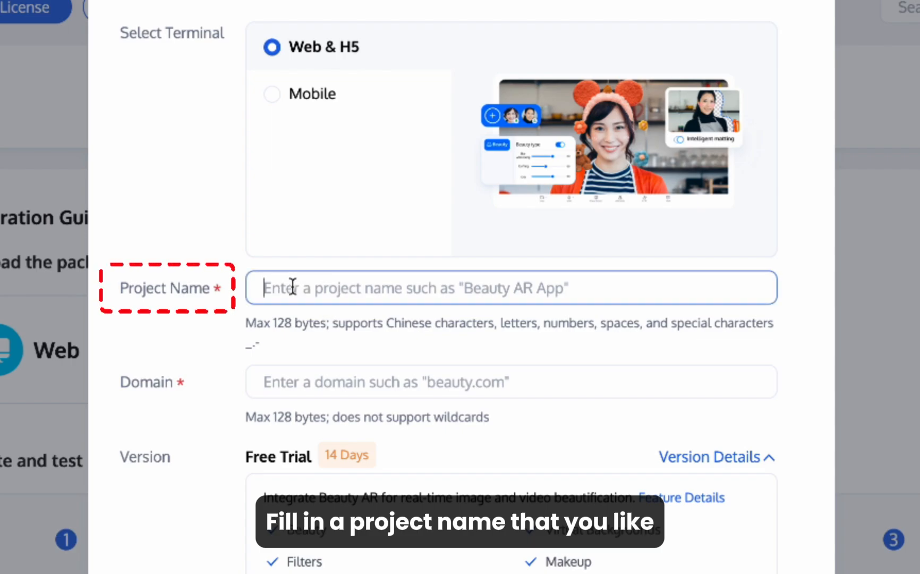
# Step: Create the trial license with project name 'test web ar' and domain test.webar.com
pyautogui.write('test web ar')
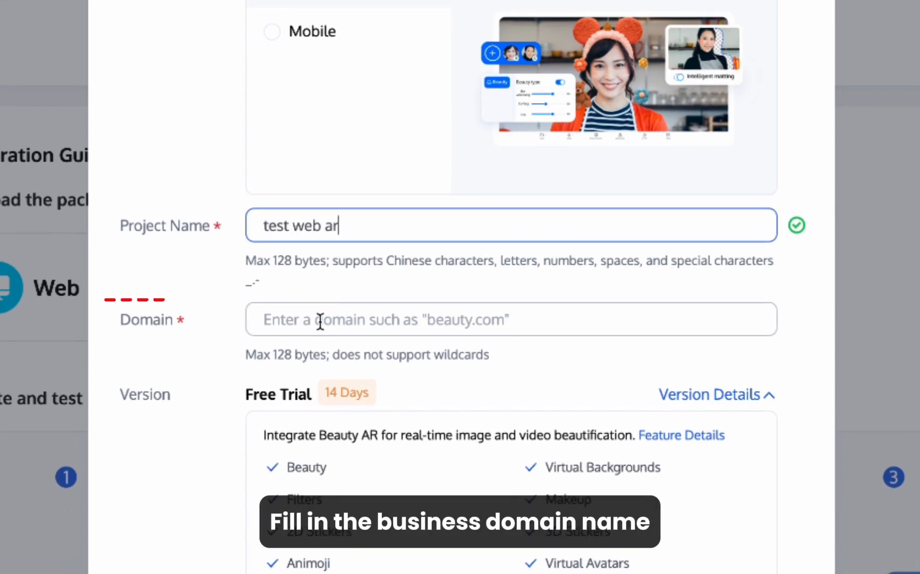
pyautogui.click(511, 319)
pyautogui.write('test.webar.com')
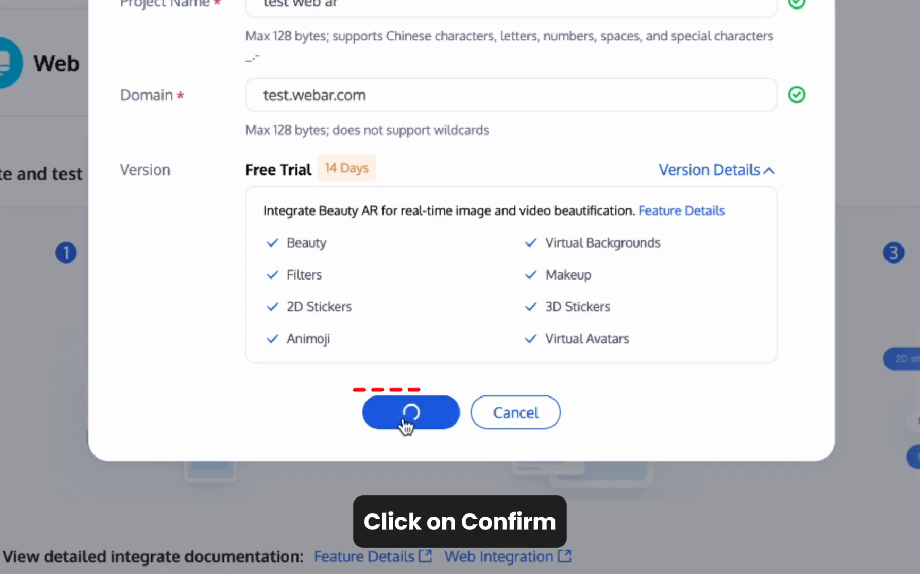
pyautogui.click(410, 412)
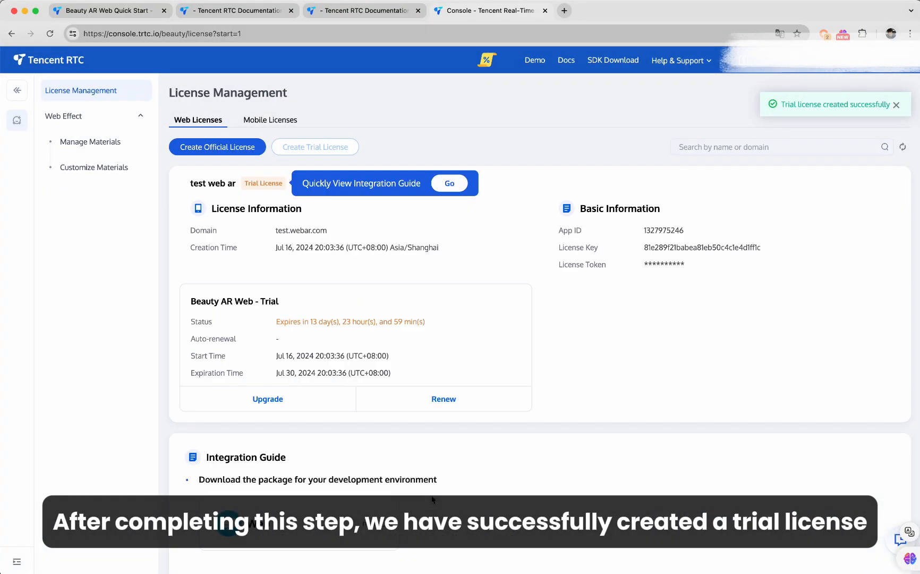
pyautogui.moveTo(402, 312)
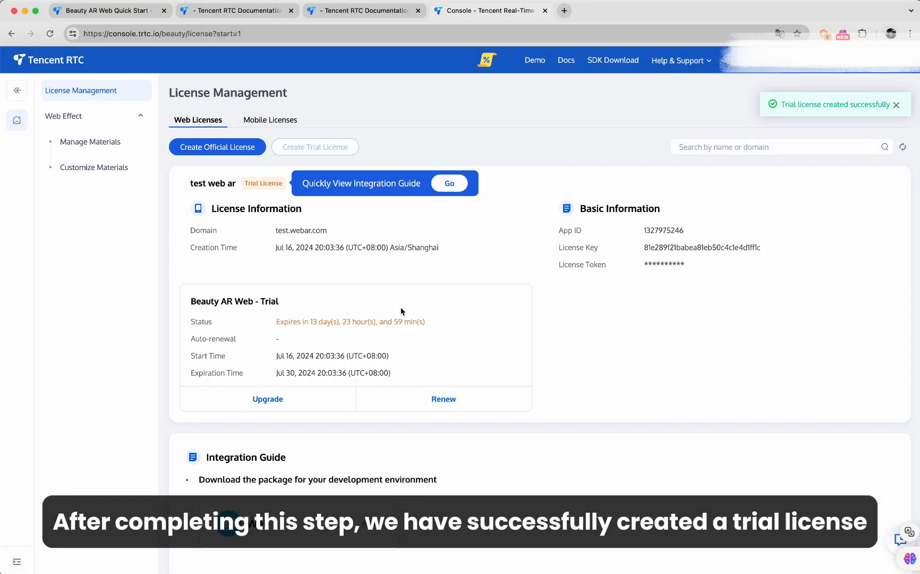
pyautogui.scroll(-3)
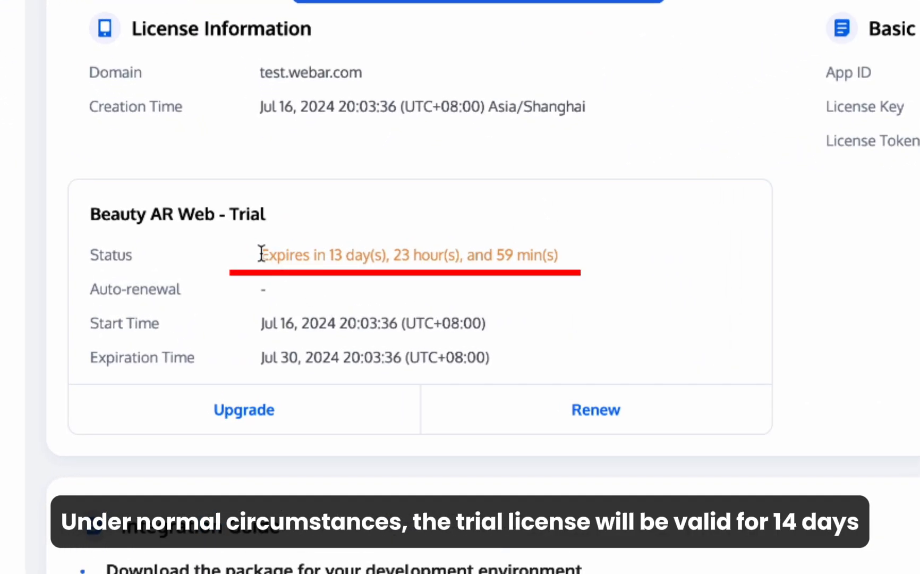
pyautogui.scroll(-3)
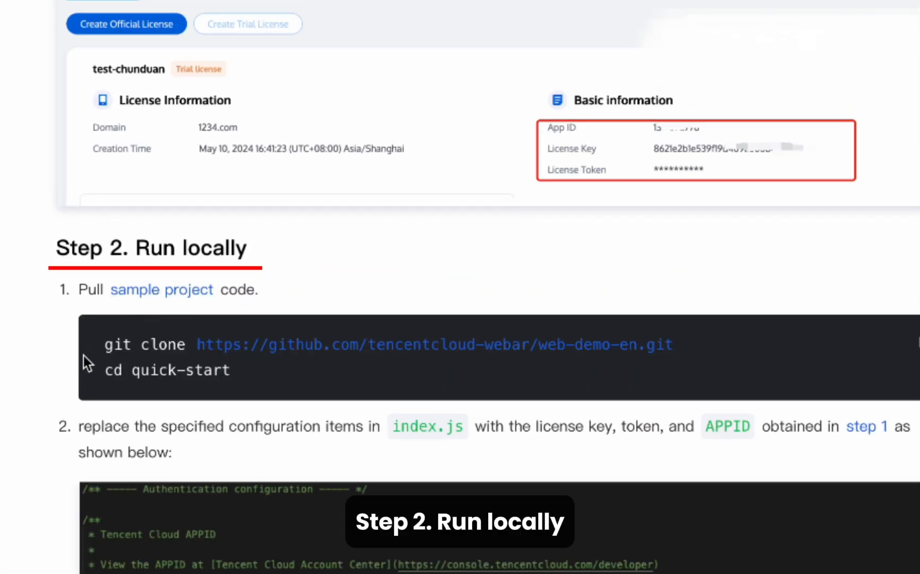
# Step: Select and copy the git clone command for the web-demo-en sample project
pyautogui.moveTo(103, 350); pyautogui.dragTo(675, 350)
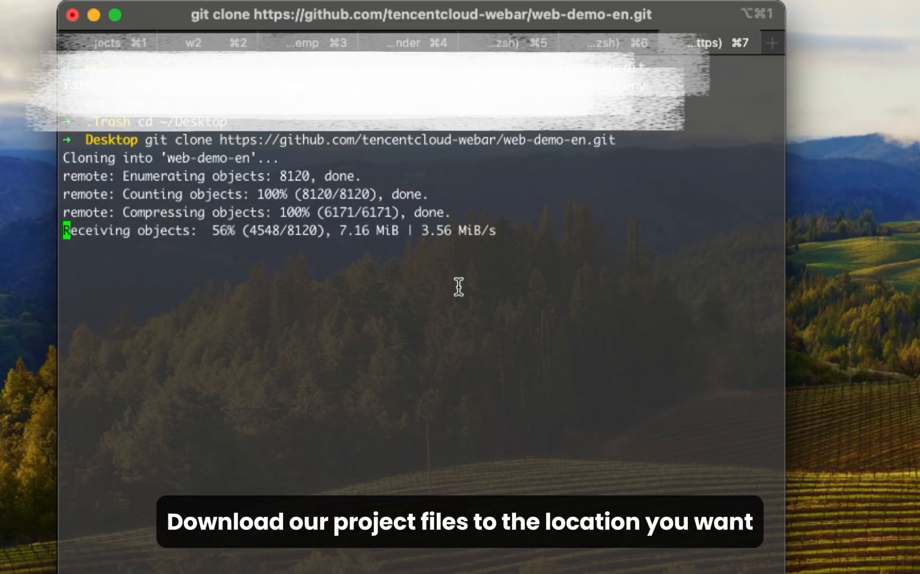
# Step: Run git clone on the Desktop and launch 'code ./web-demo-en' to edit the project
pyautogui.write('cdoe')
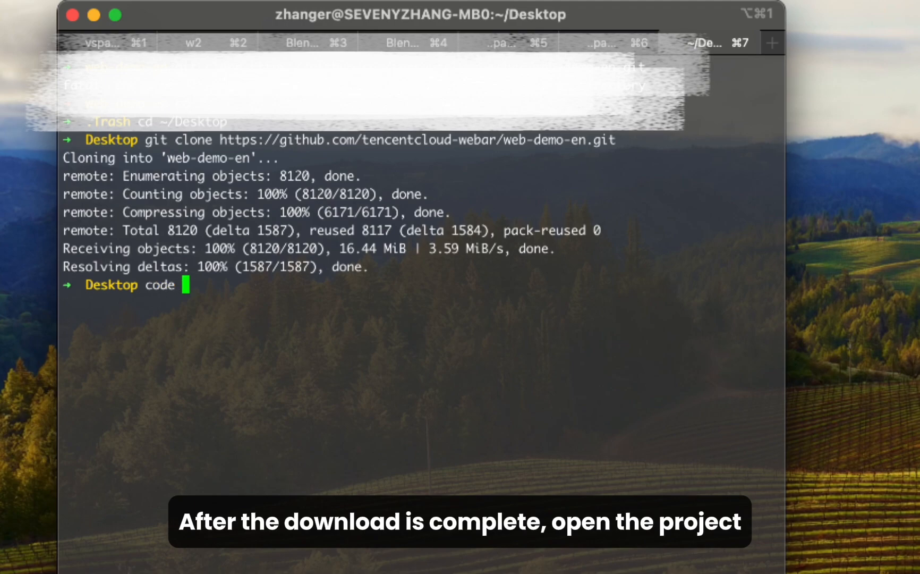
pyautogui.write('./we')
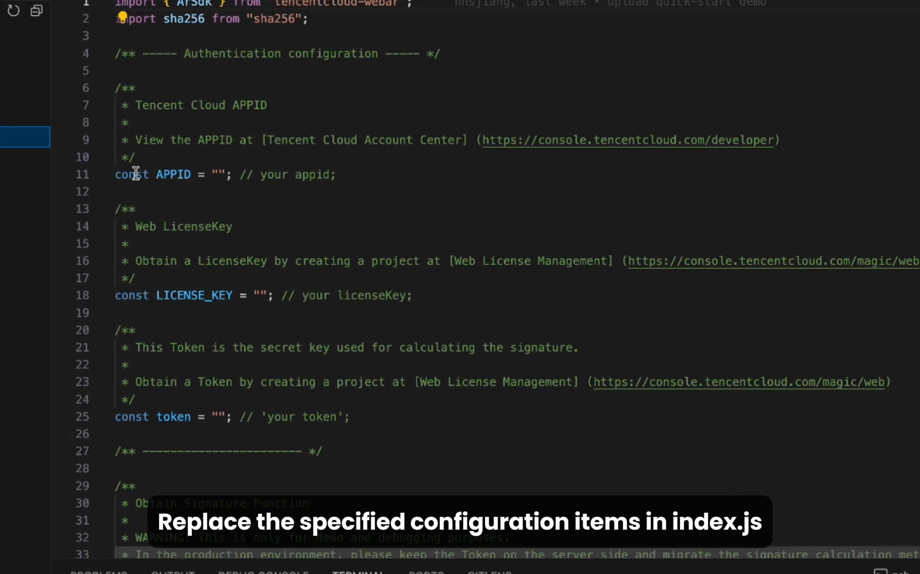
# Step: Fill the APPID, LICENSE_KEY and token constants in index.js with the license values
pyautogui.scroll(-3)
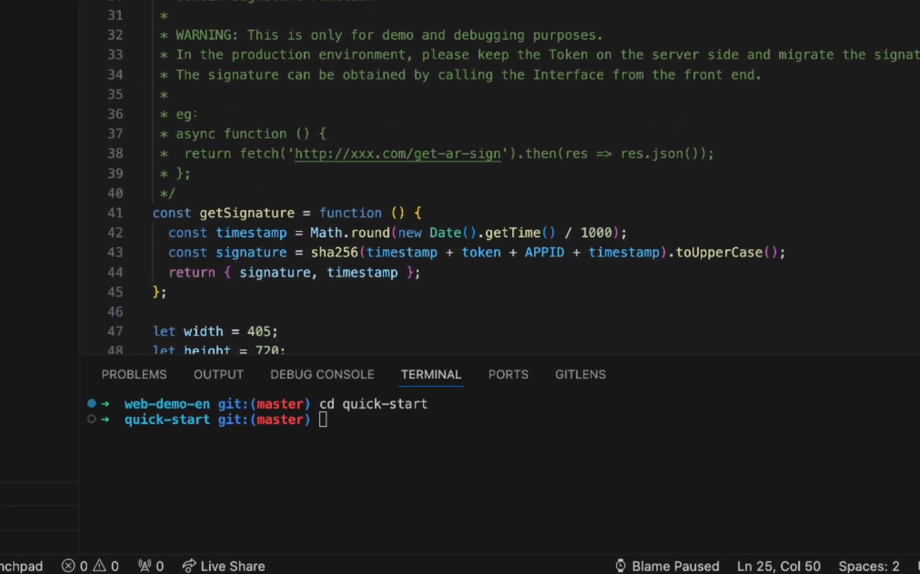
# Step: Run 'npm i' then 'npm run dev' in the quick-start folder to start the dev server
pyautogui.write('np')
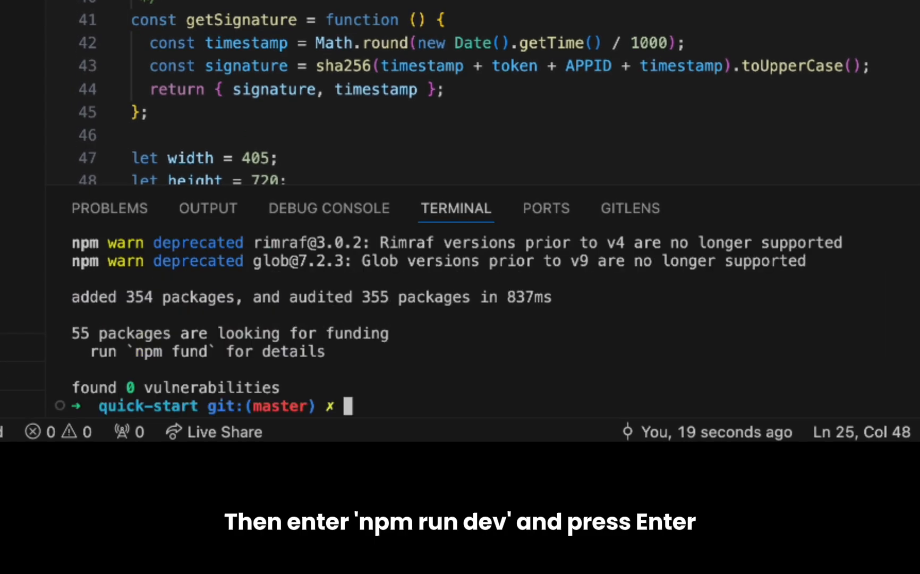
pyautogui.write('np')
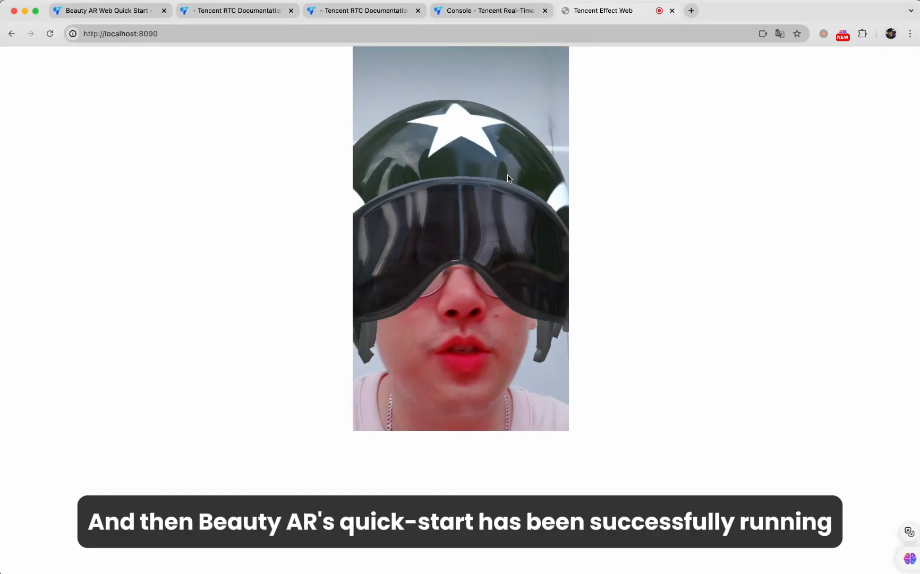
# Step: View the AR helmet demo on localhost:8090, then return to the Quick Start docs tab
pyautogui.click(235, 11)
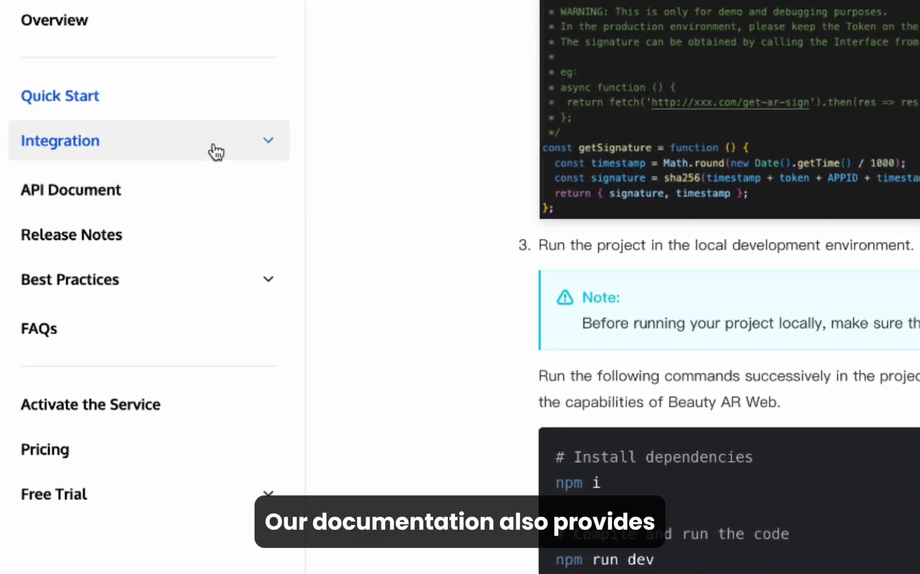
# Step: Expand the Integration sidebar section listing Built-in Camera and Configuring Effects guides
pyautogui.click(60, 140)
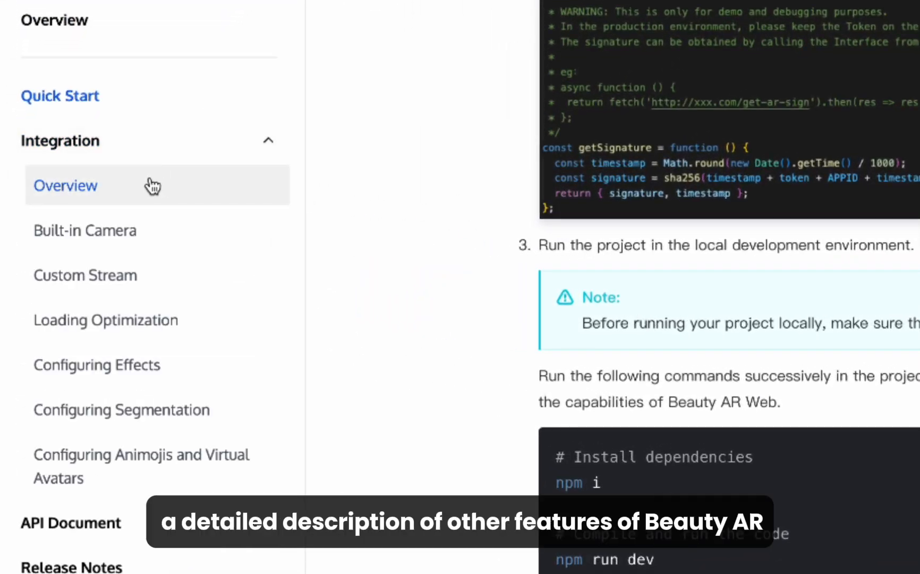
pyautogui.moveTo(770, 219)
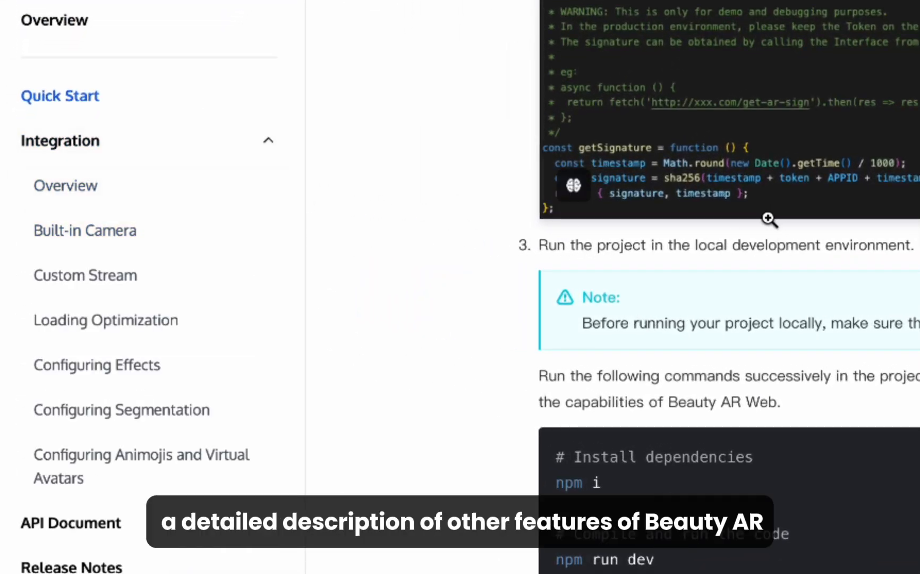